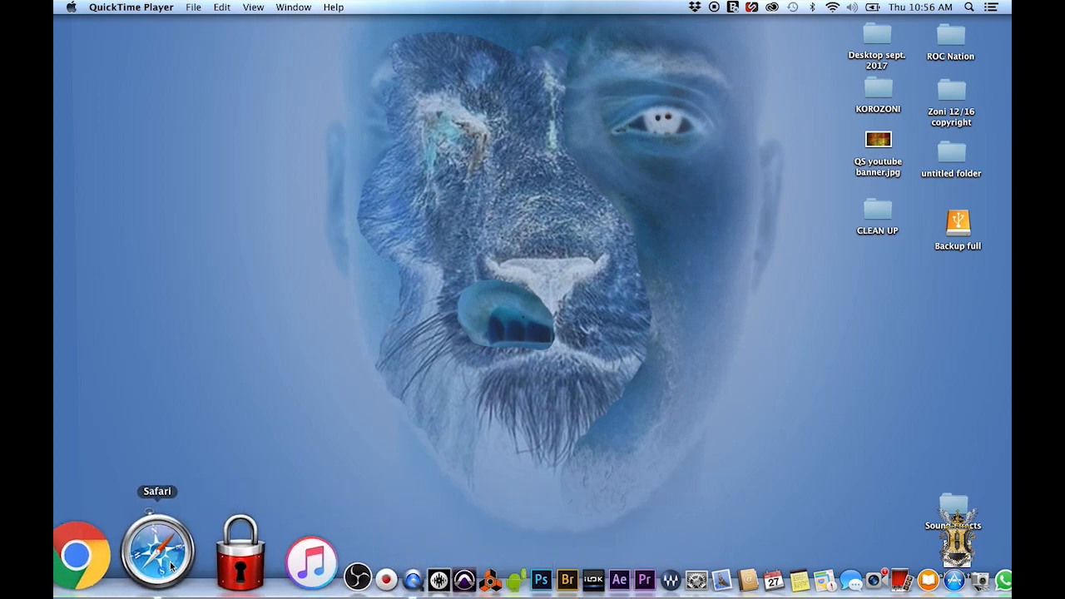
Launch Safari, open YouTube and go to your own channel via the account menu
left_click(158, 550)
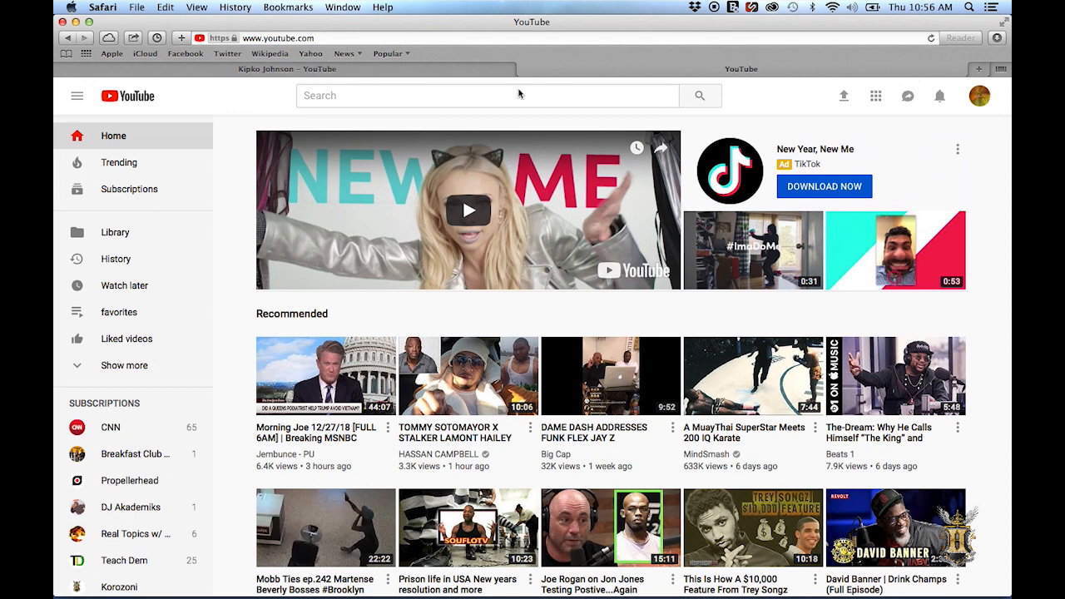
mouse_move(1009, 93)
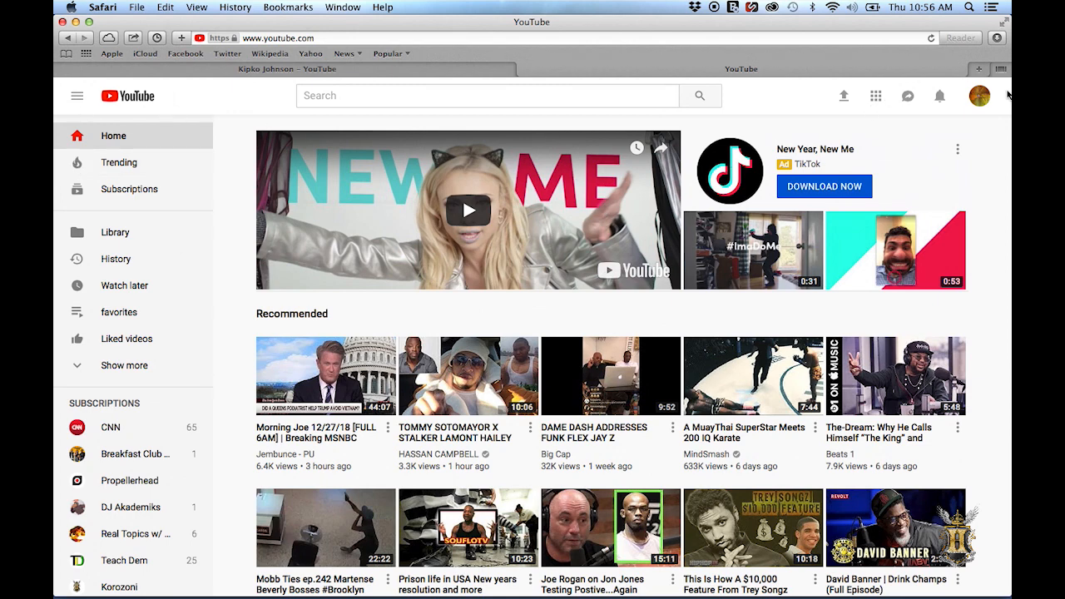
left_click(979, 95)
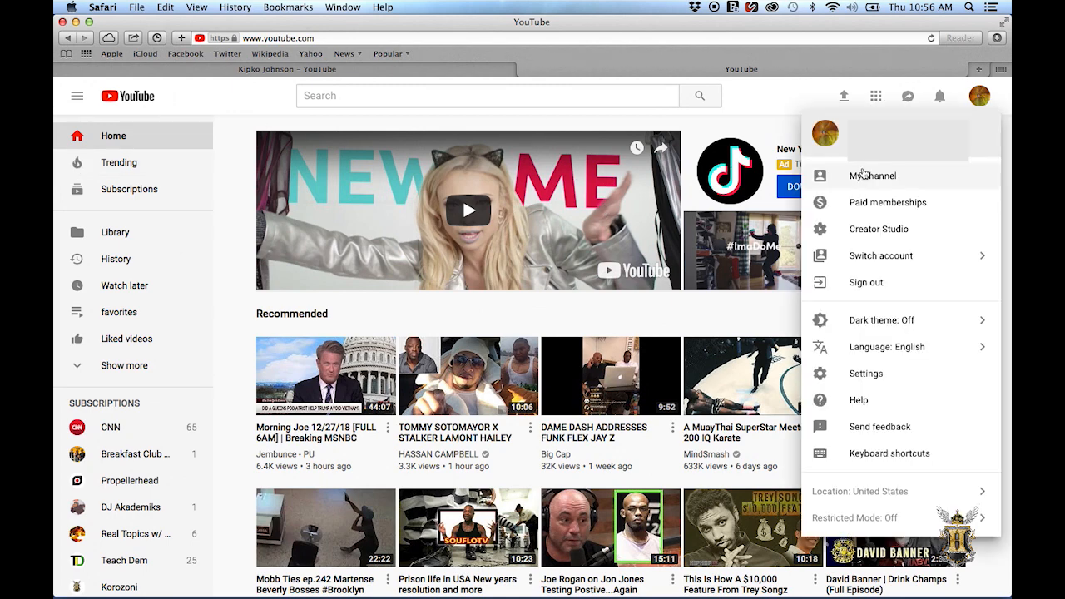
left_click(872, 176)
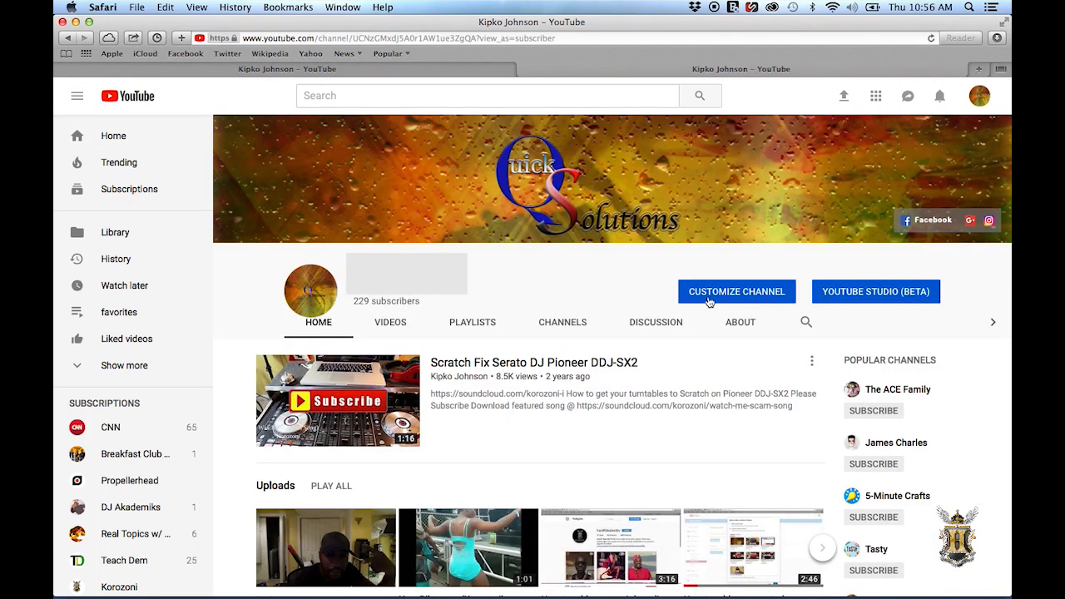
mouse_move(706, 269)
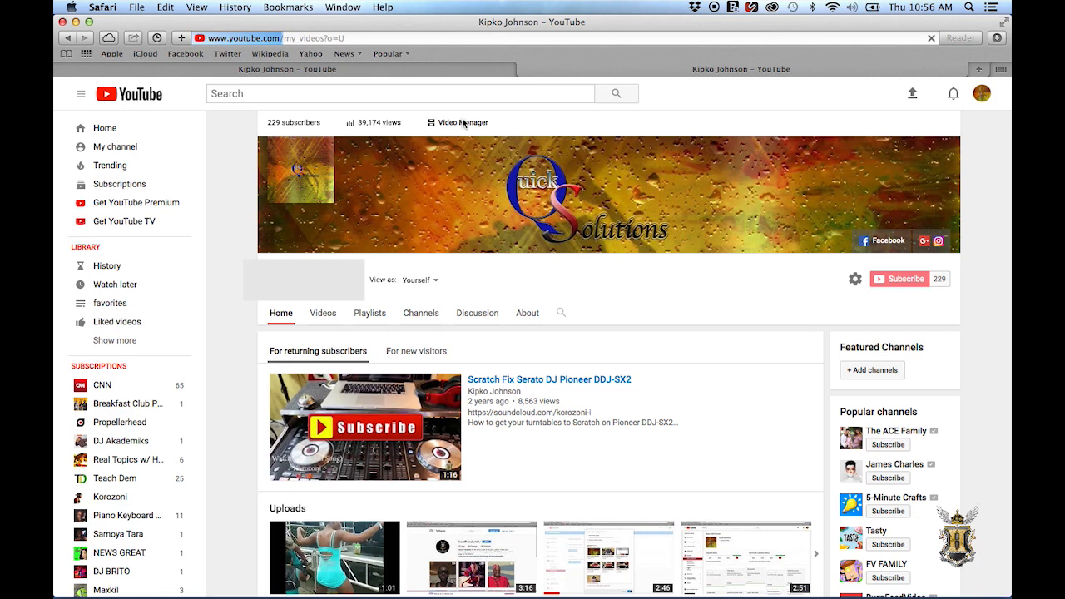
In Video Manager, find the Live mix error recovery tip video and start editing it
left_click(463, 123)
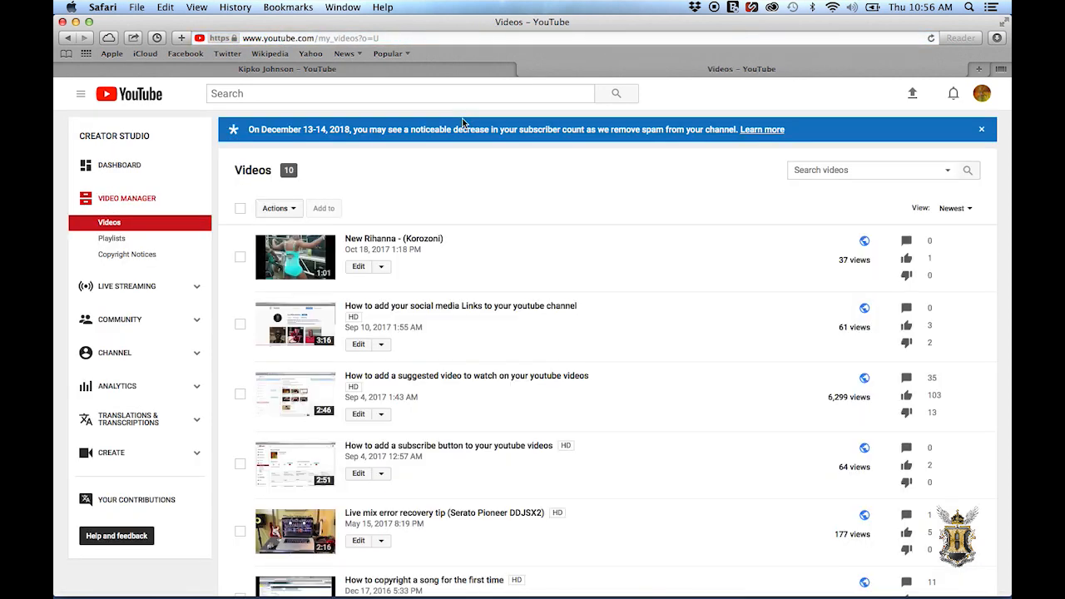
scroll("down", 3)
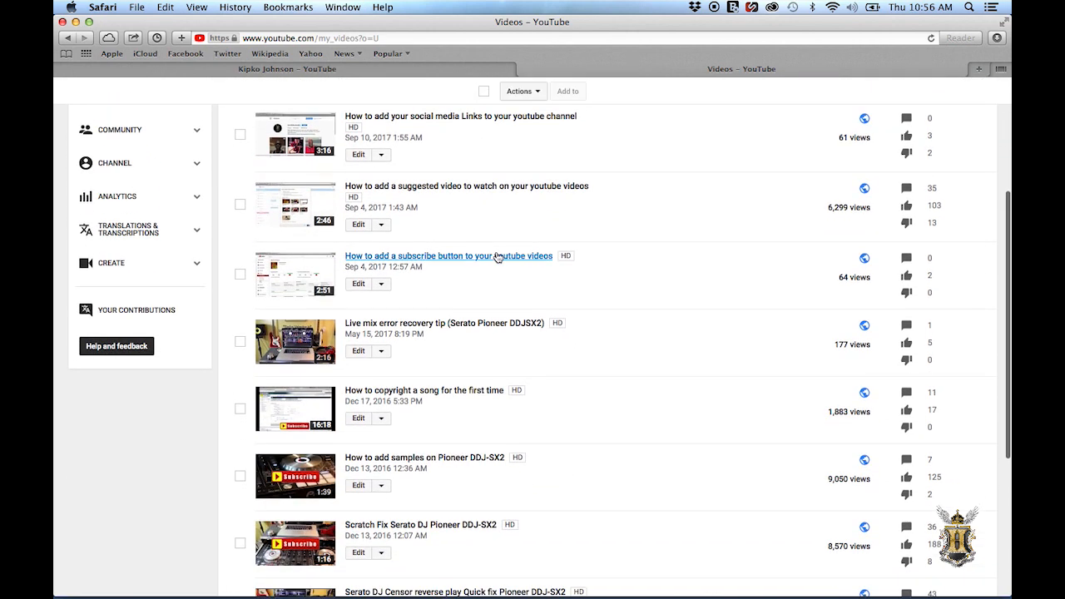
scroll("down", 3)
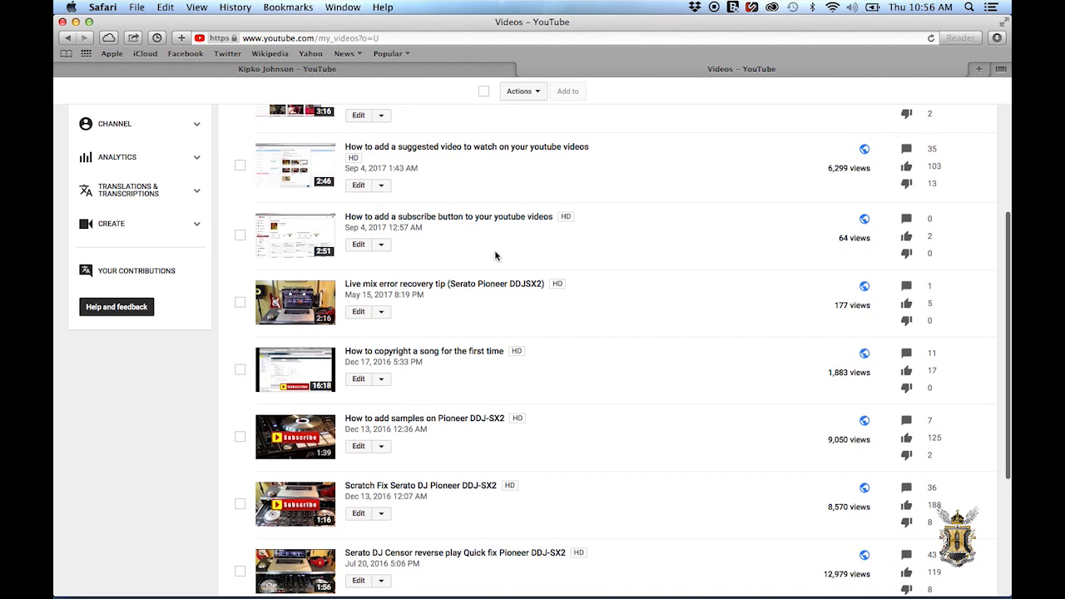
scroll("down", 3)
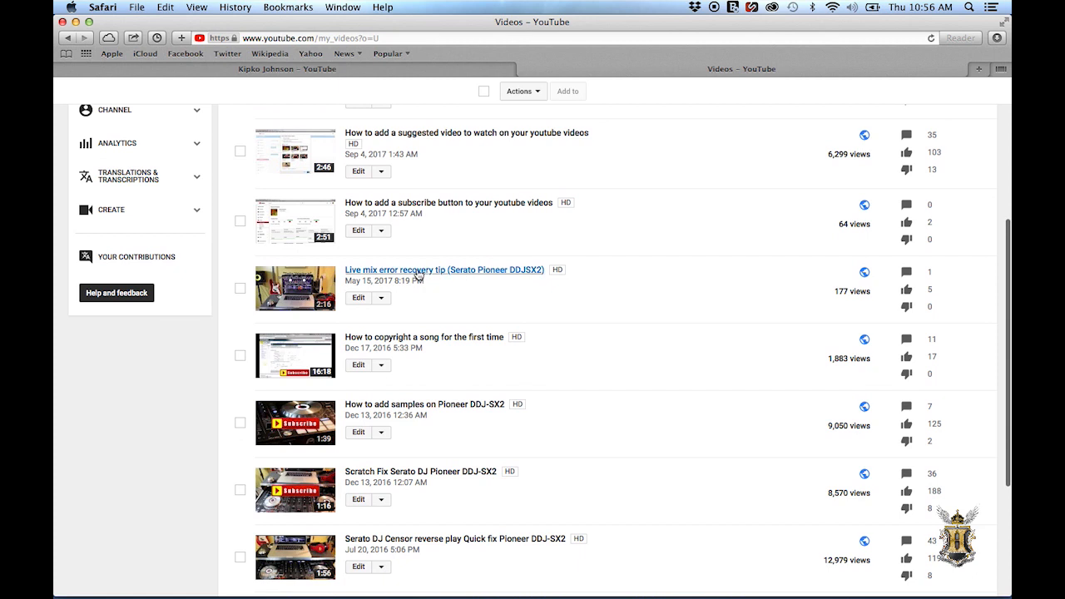
mouse_move(359, 303)
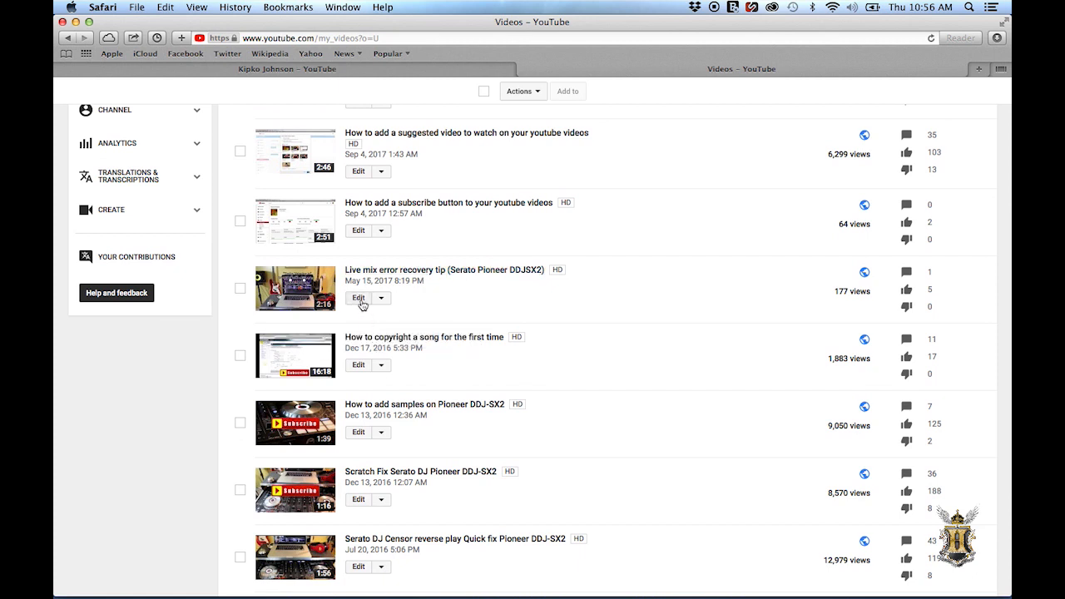
left_click(358, 298)
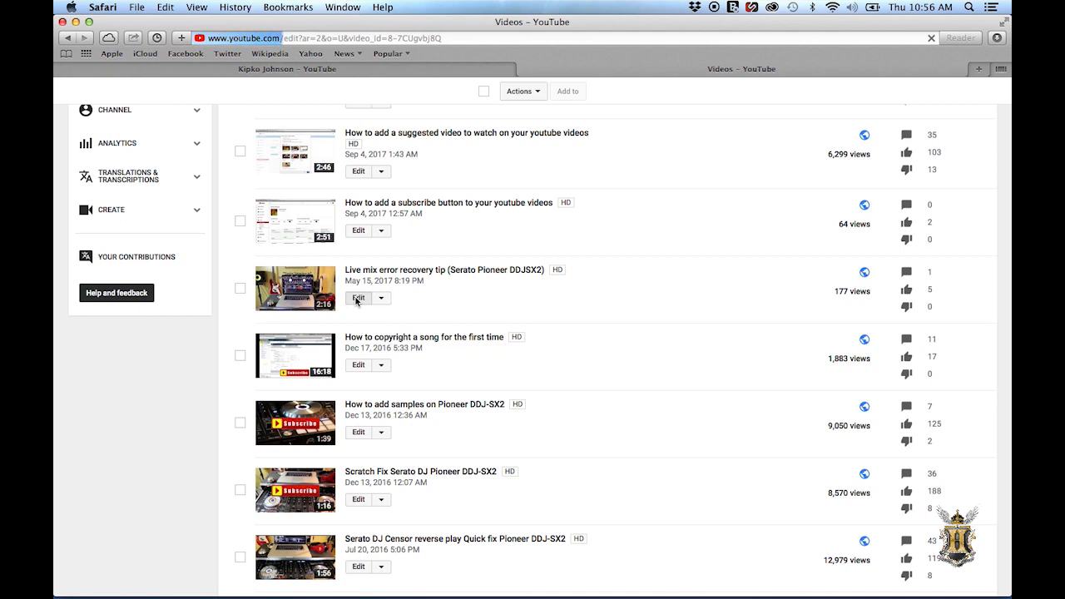
Go to the End screen & Annotations editor of the Live mix error recovery tip video
left_click(356, 298)
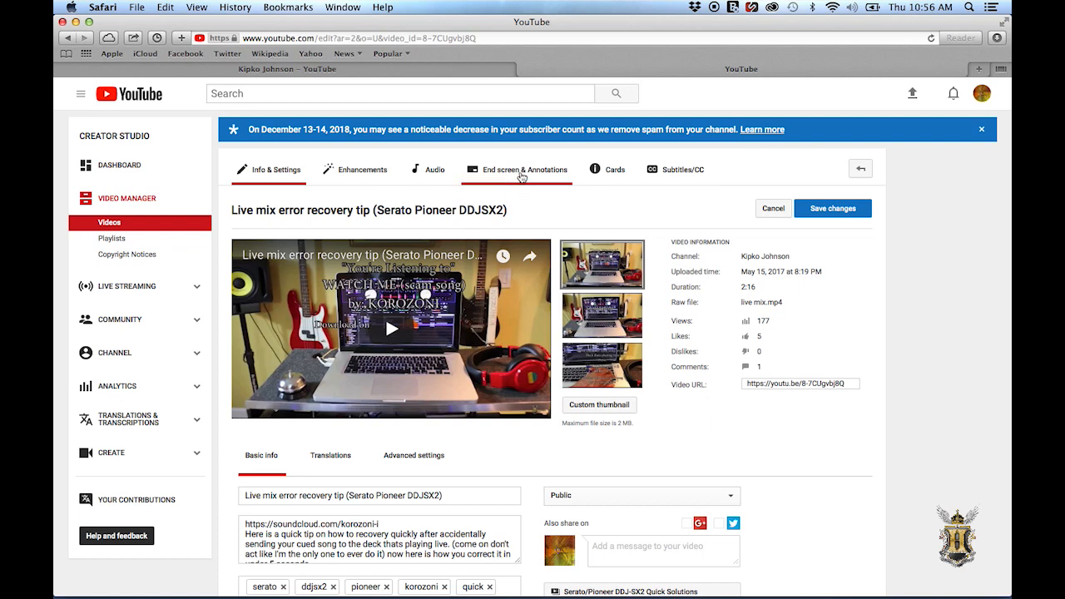
mouse_move(539, 177)
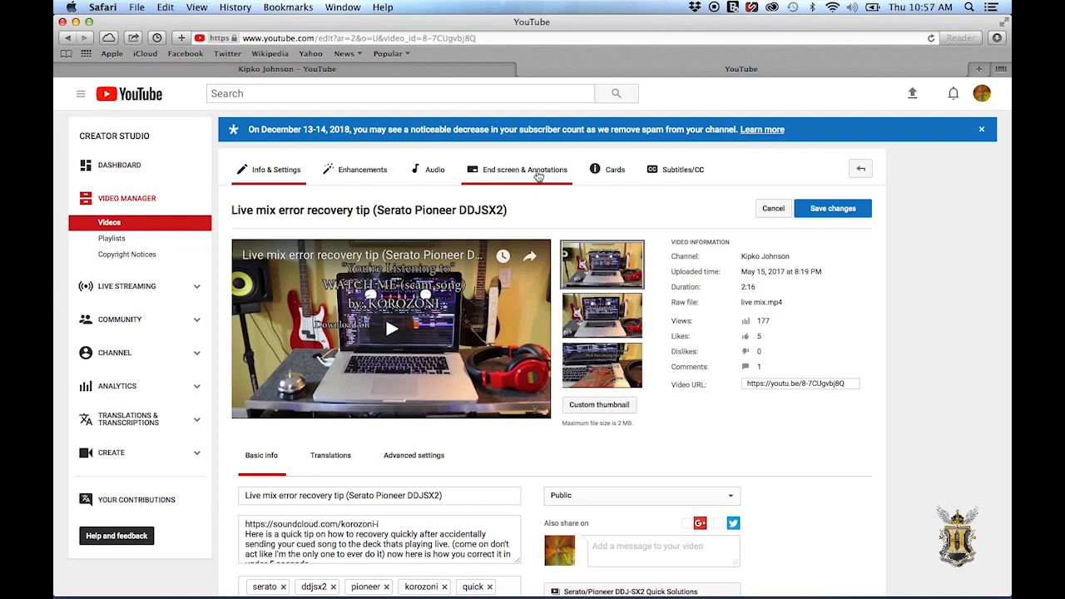
left_click(522, 170)
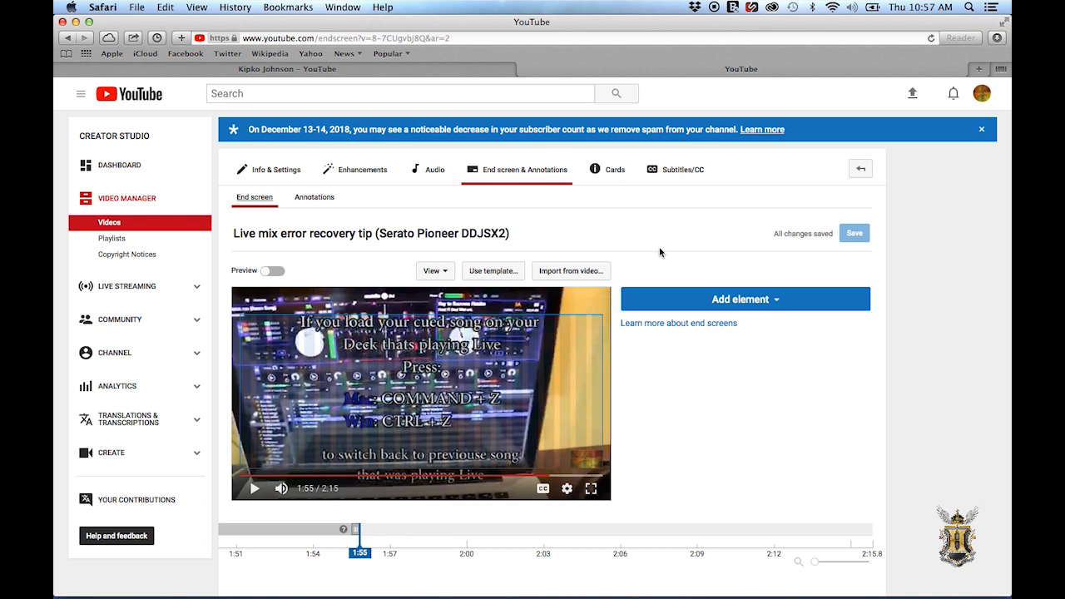
mouse_move(692, 299)
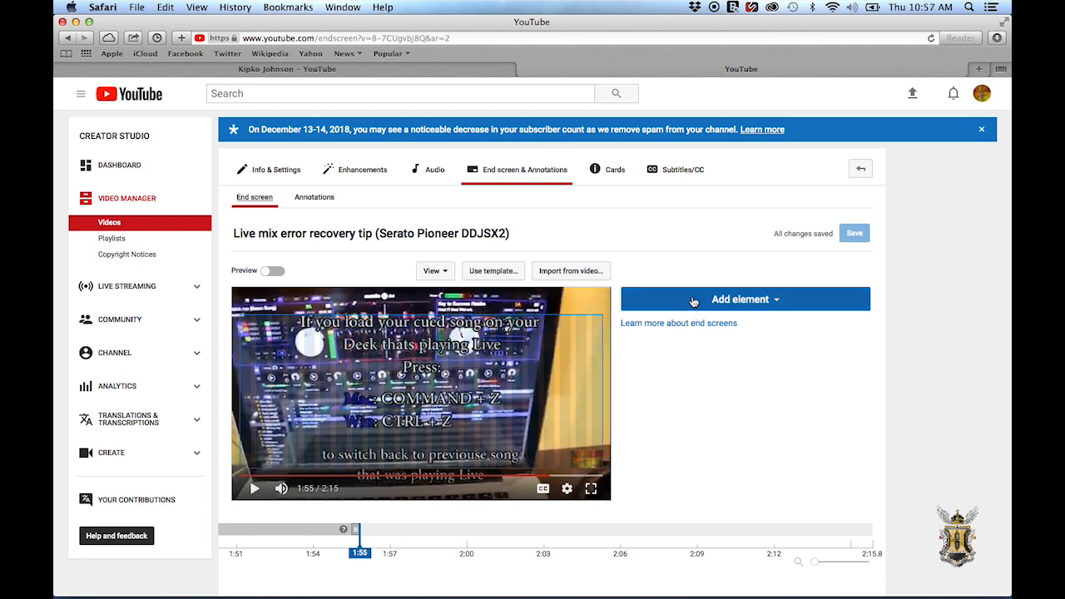
mouse_move(786, 308)
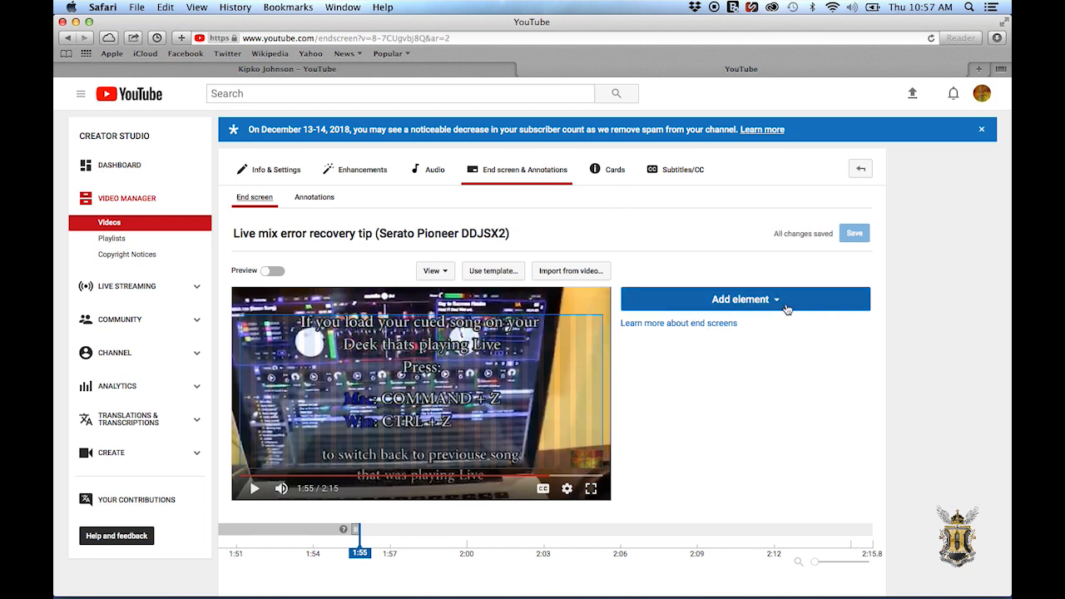
Start creating a Video or Playlist end screen element from the Add element list
left_click(744, 300)
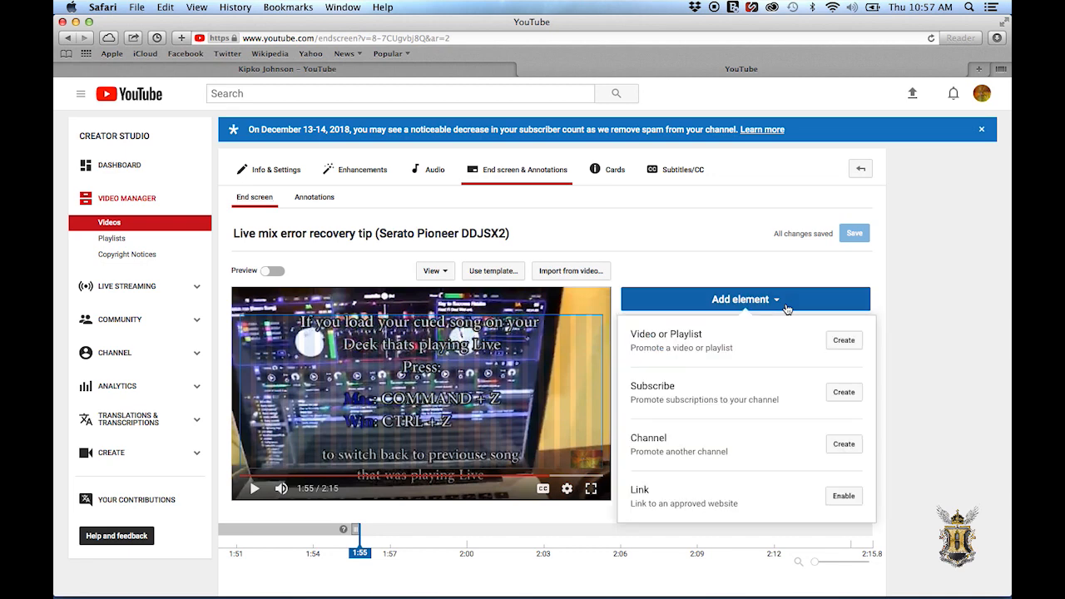
mouse_move(732, 336)
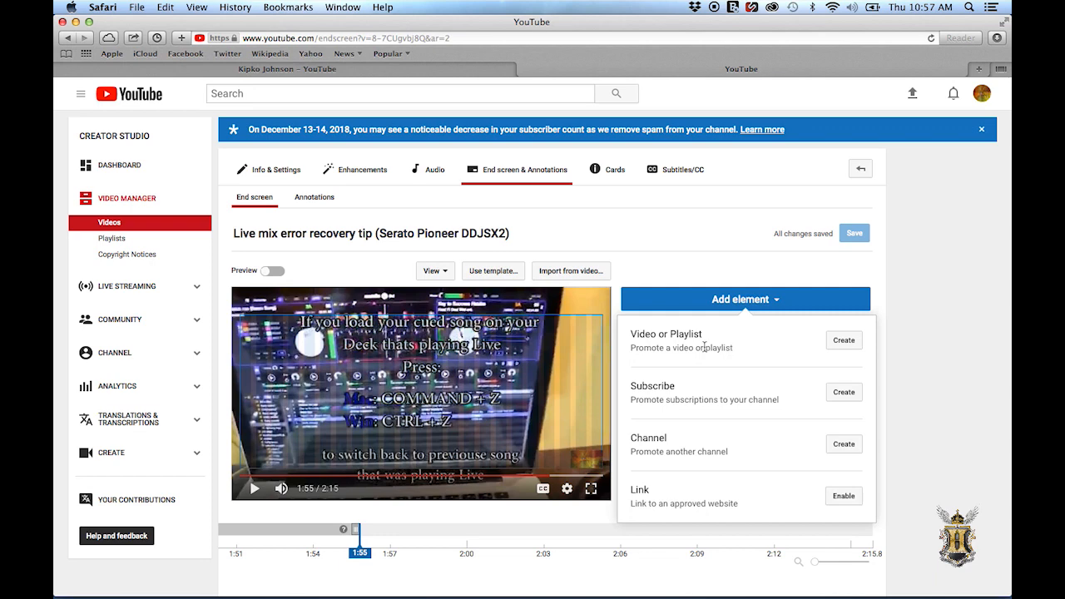
mouse_move(706, 392)
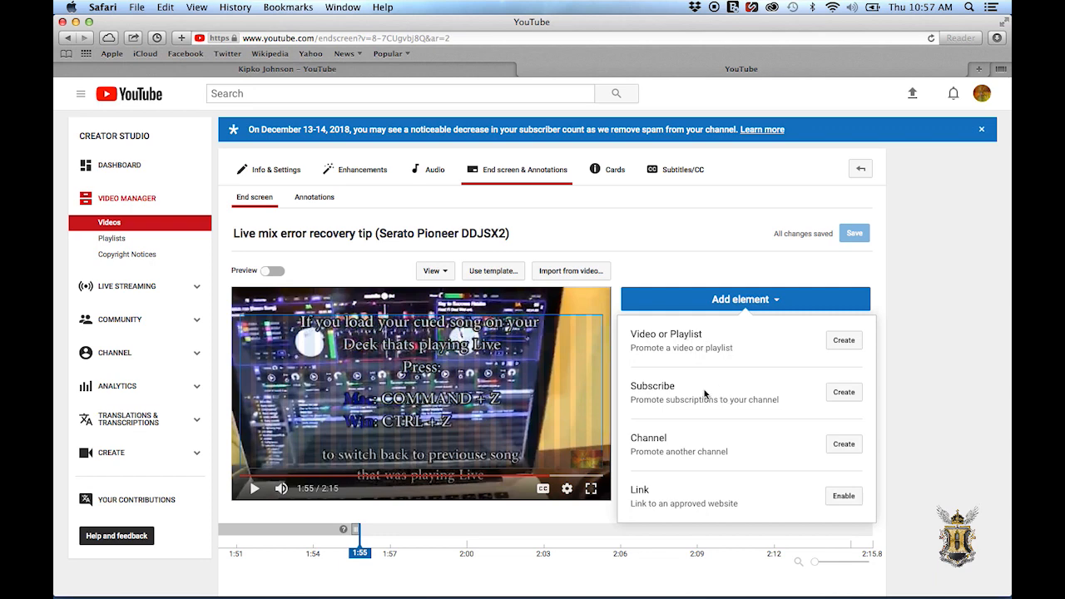
mouse_move(722, 396)
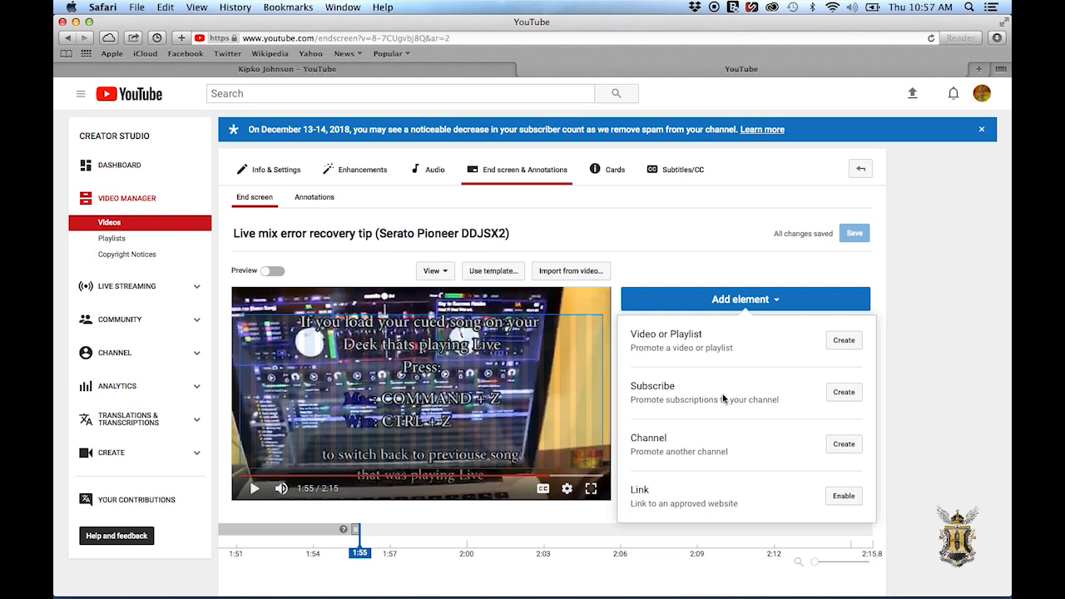
scroll("down", 3)
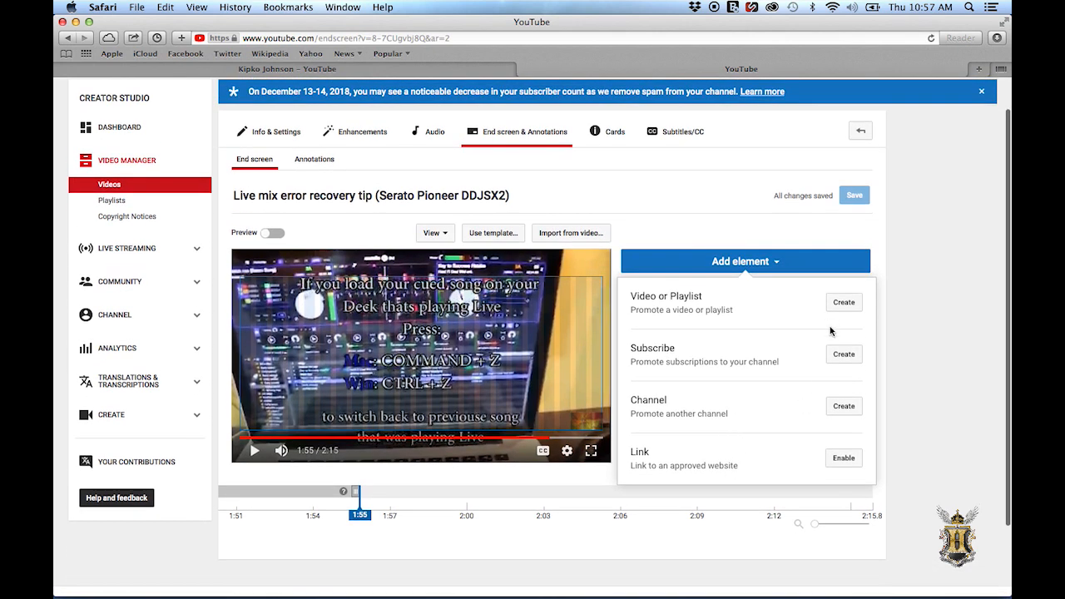
left_click(842, 303)
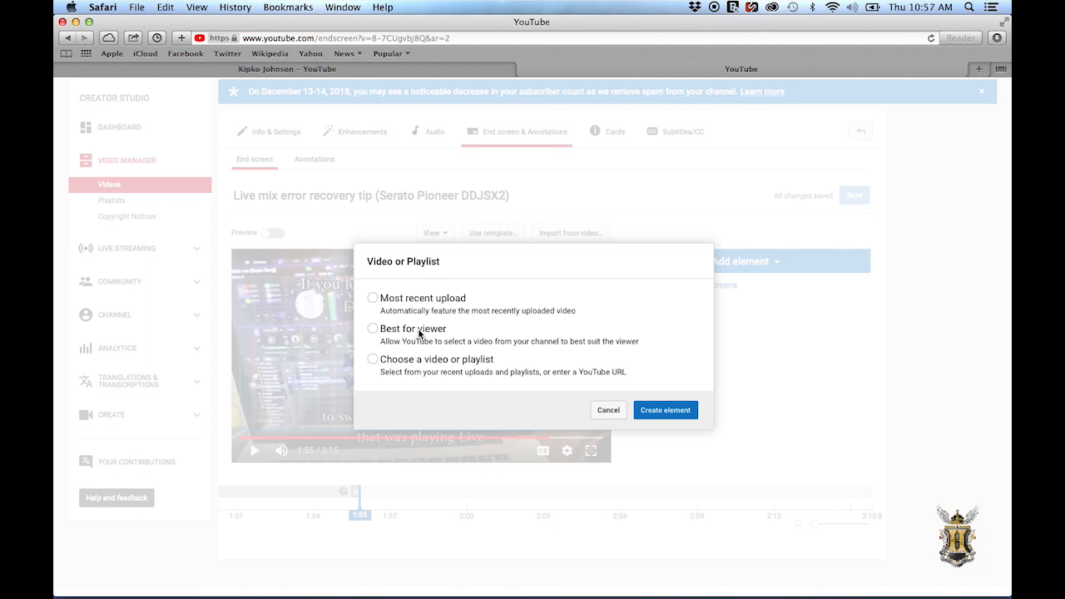
mouse_move(443, 336)
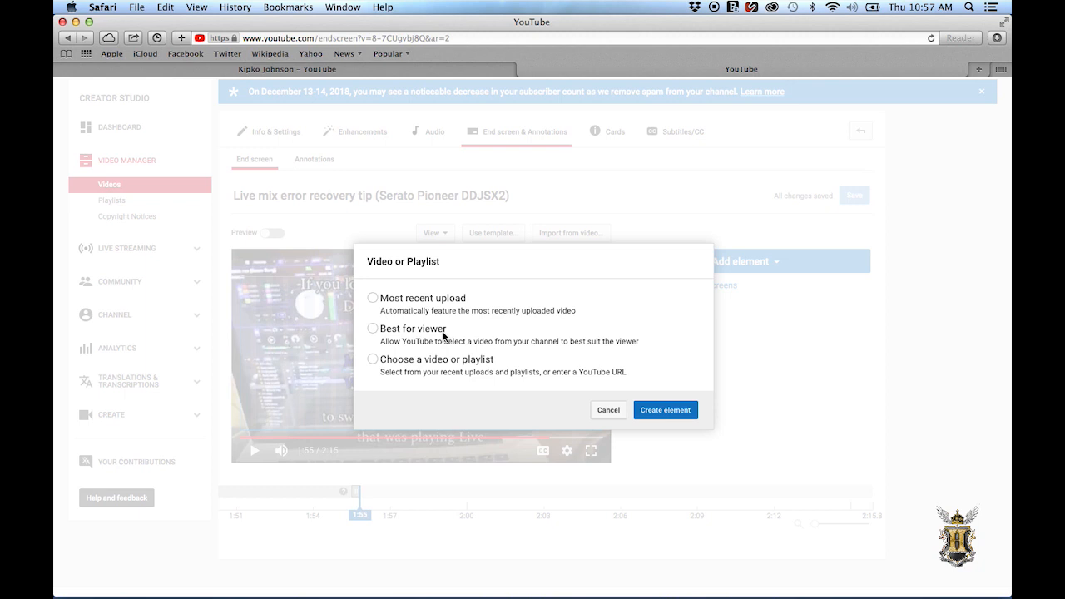
Create an end screen element linking to the Serato DJ Censor reverse play upload
left_click(373, 359)
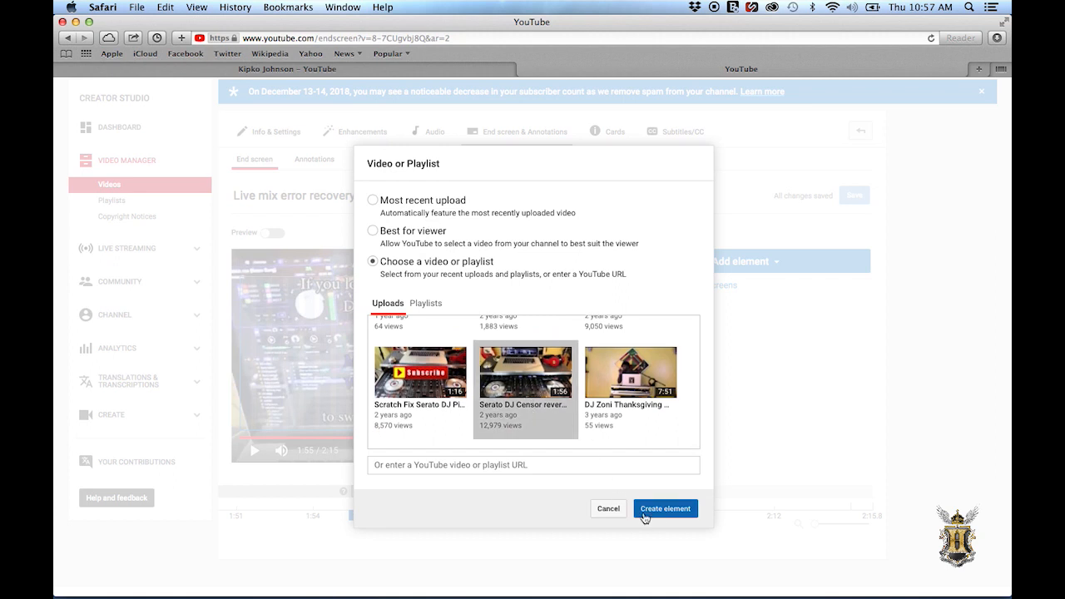
left_click(665, 510)
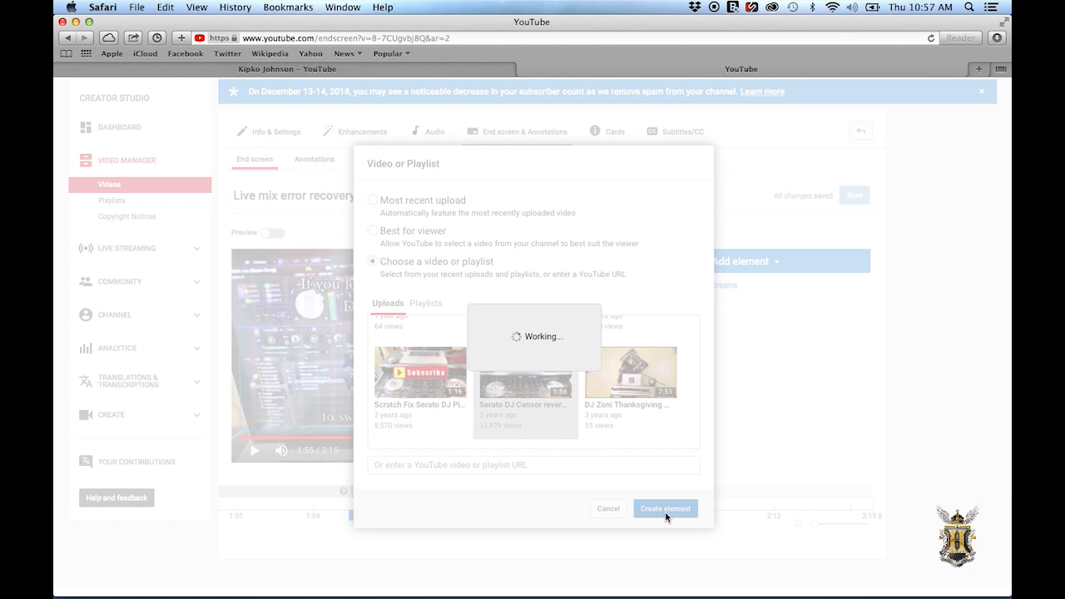
left_click(666, 509)
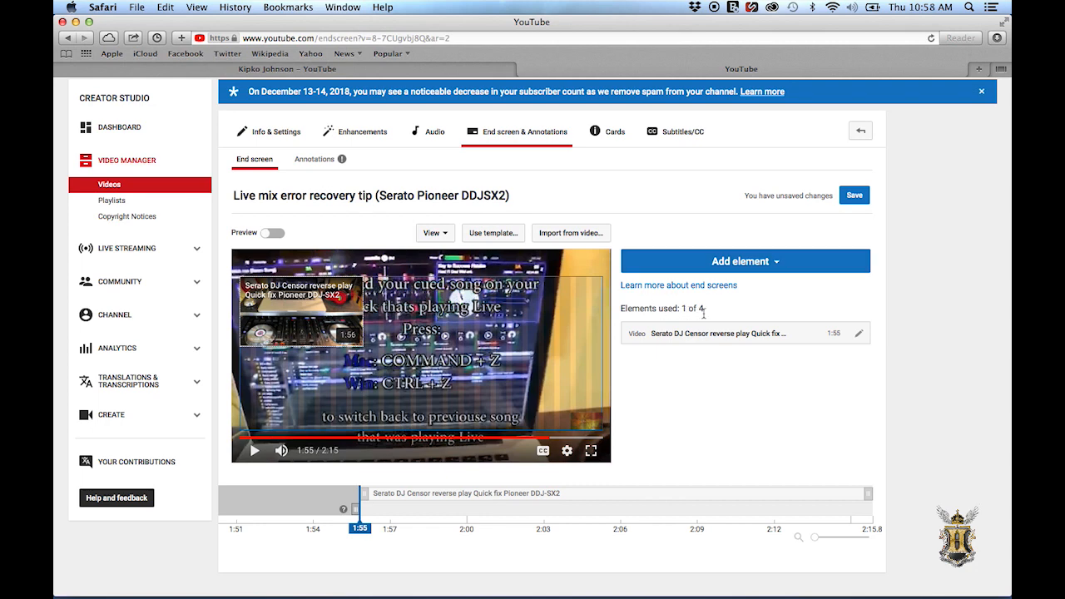
Add the Scratch Fix Serato DJ Pioneer DDJ-SX2 video as a second element at the top right
left_click(742, 262)
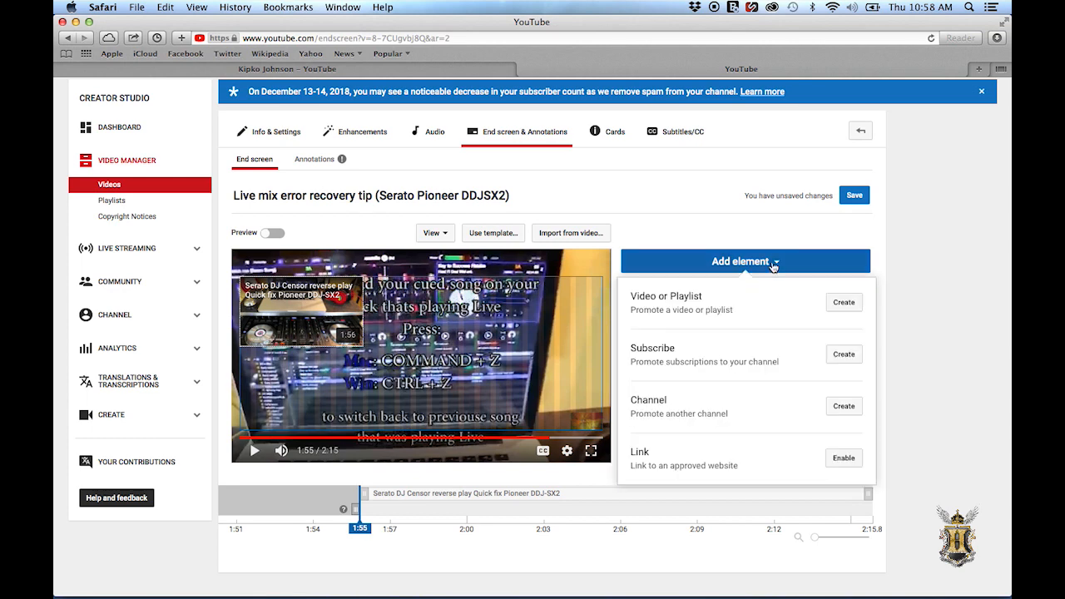
left_click(842, 303)
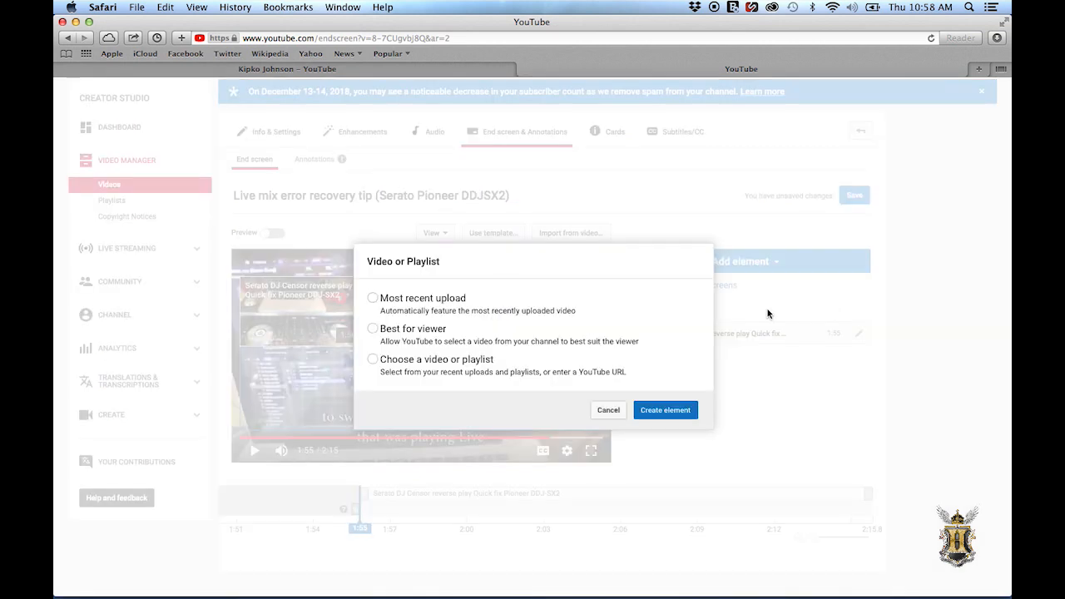
left_click(372, 360)
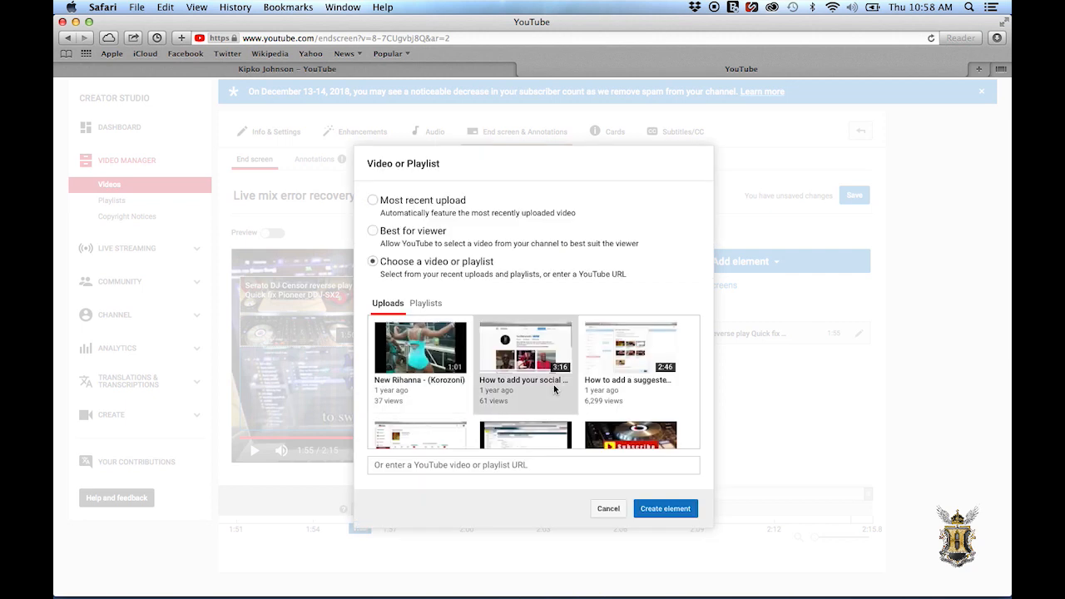
scroll("down", 3)
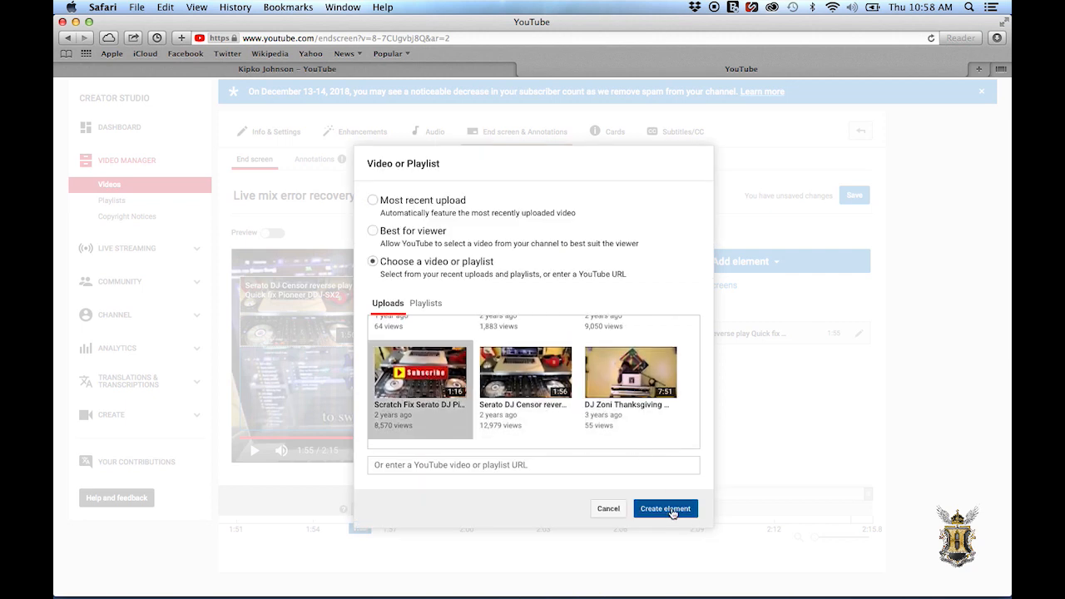
left_click(666, 509)
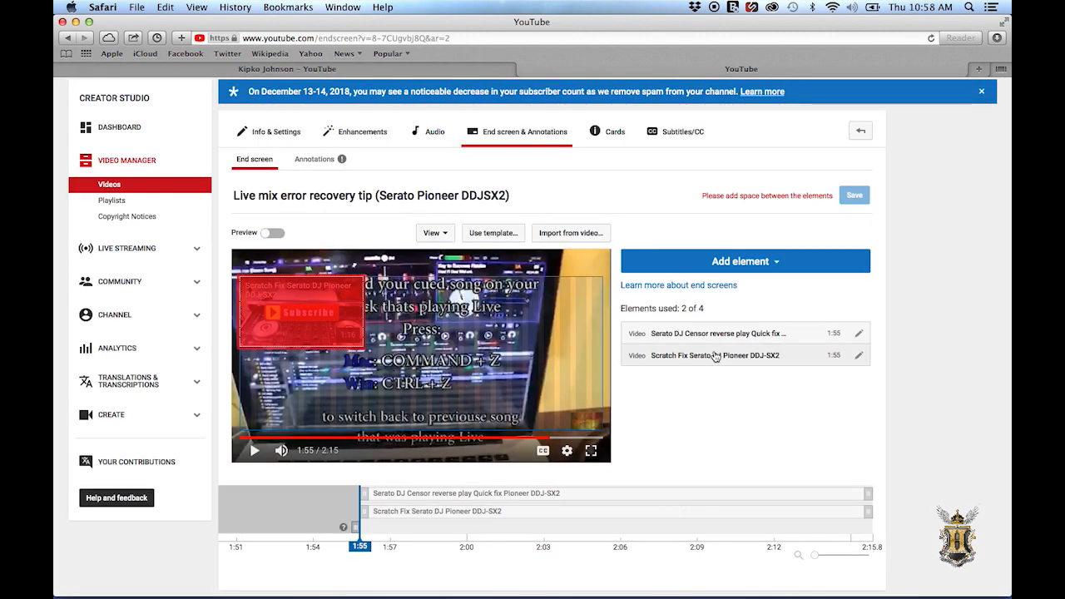
mouse_move(642, 343)
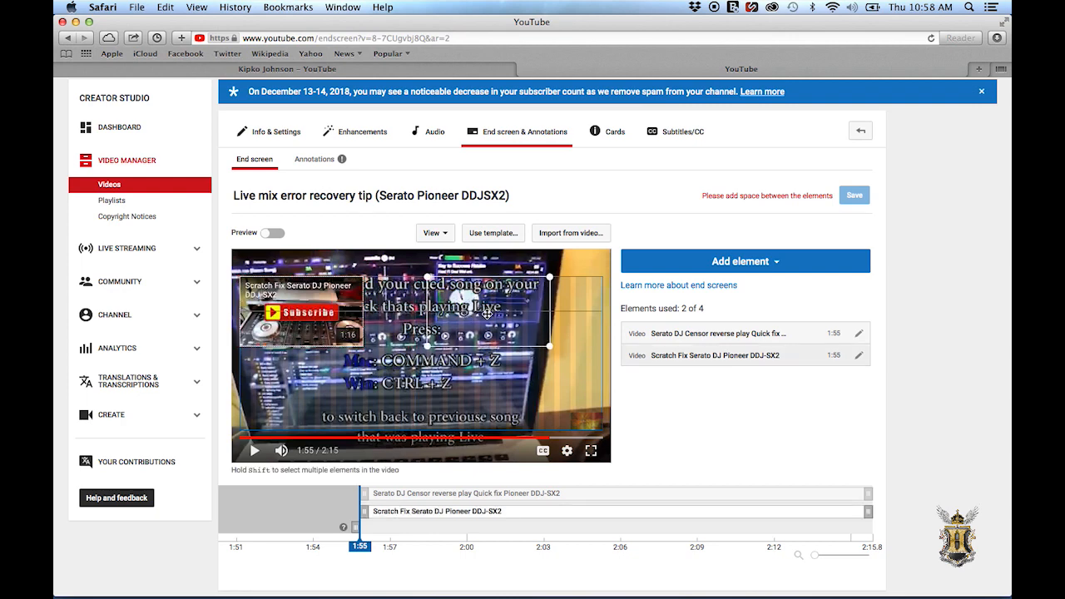
left_click_drag(449, 313, 524, 313)
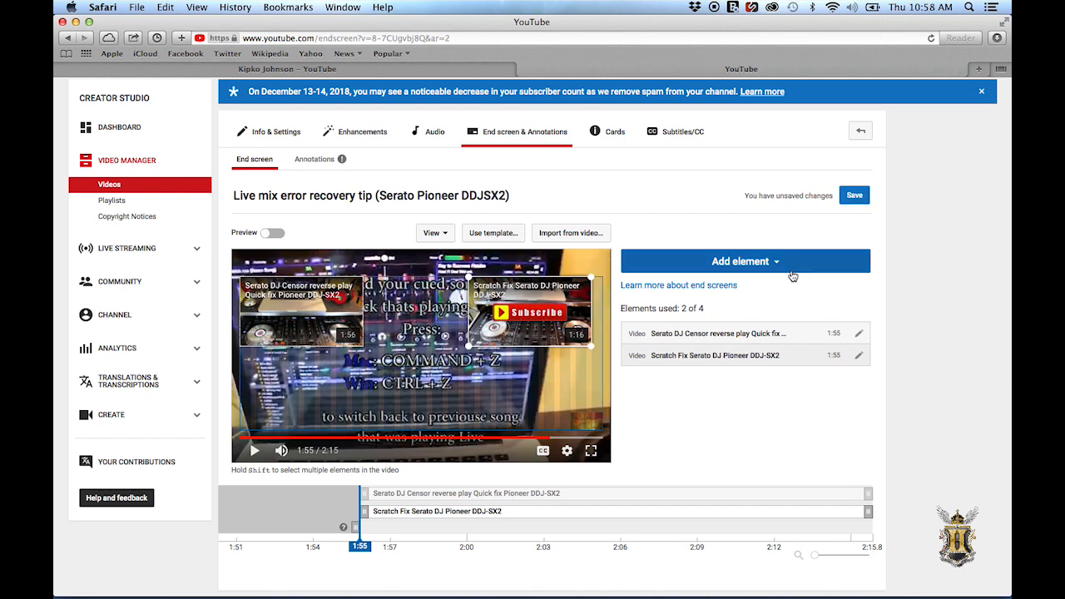
Add the How to add samples on Pioneer DDJ-SX2 video as a third end screen element
left_click(741, 261)
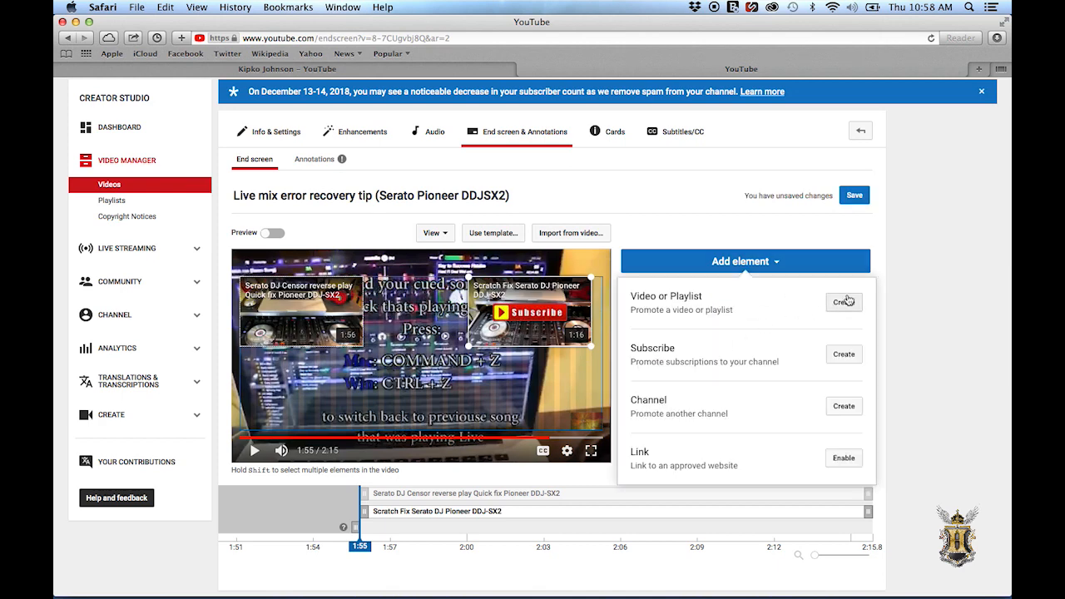
left_click(842, 303)
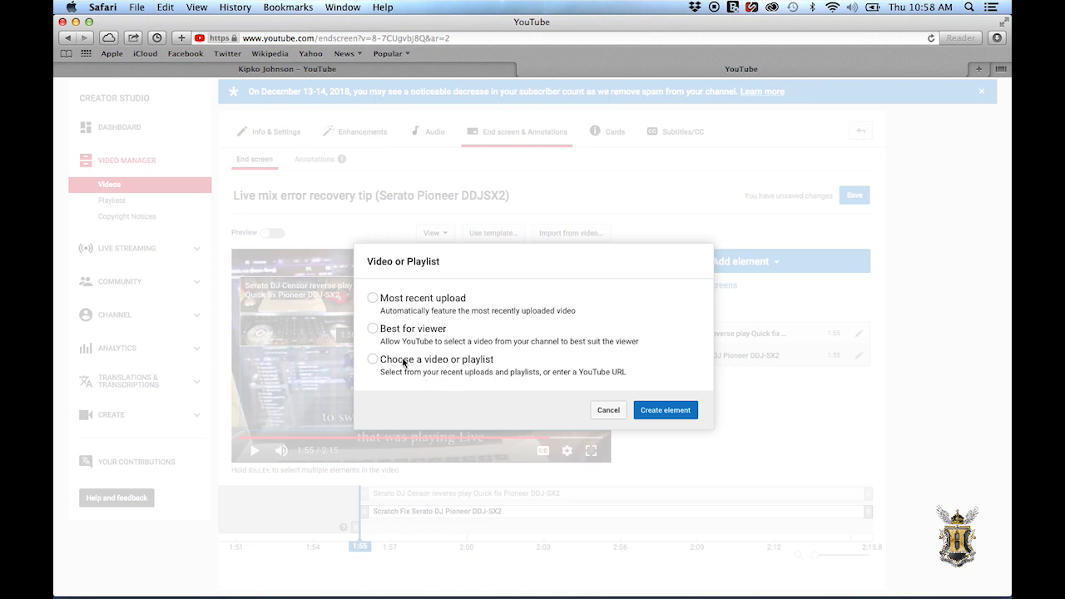
left_click(373, 360)
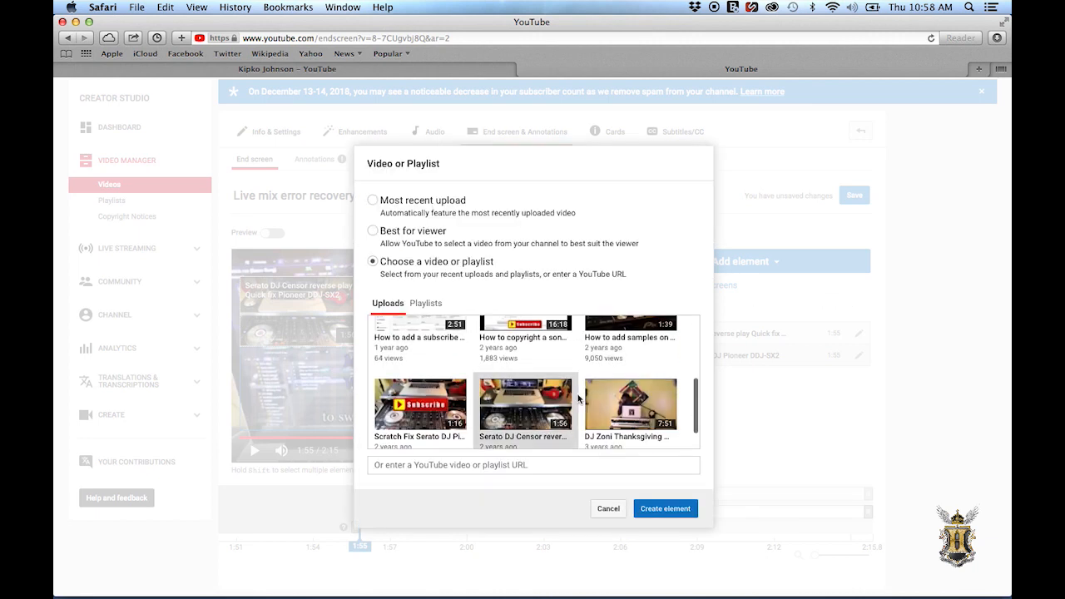
scroll("down", 3)
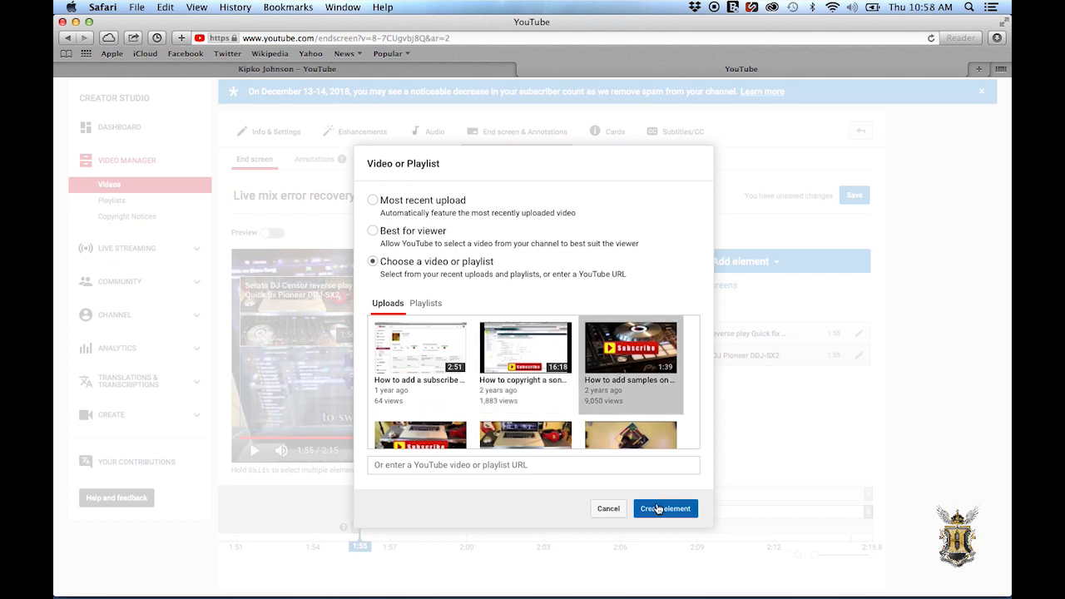
left_click(666, 509)
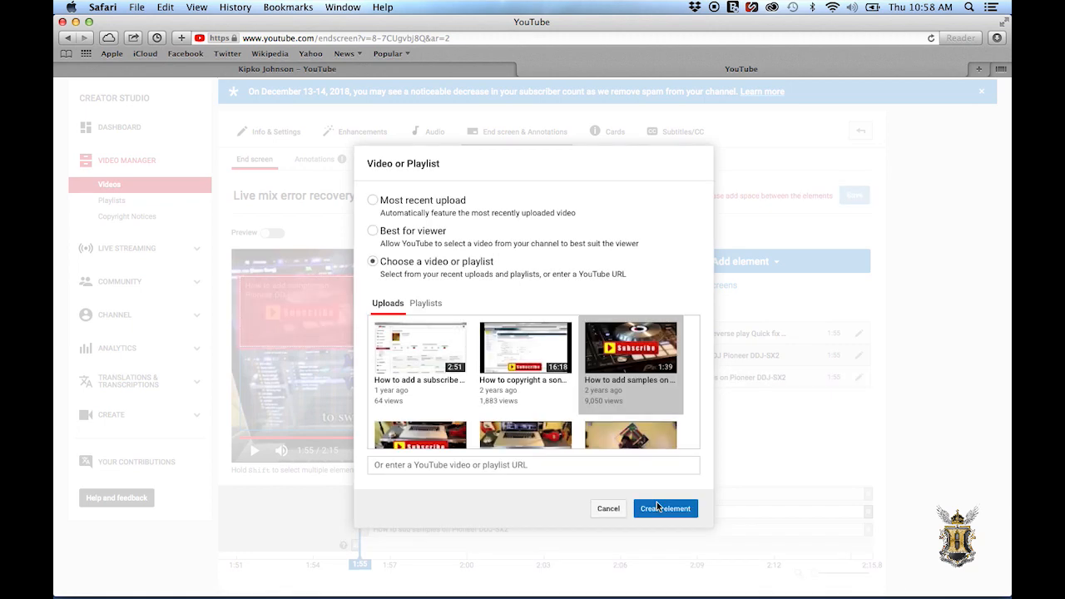
left_click(665, 509)
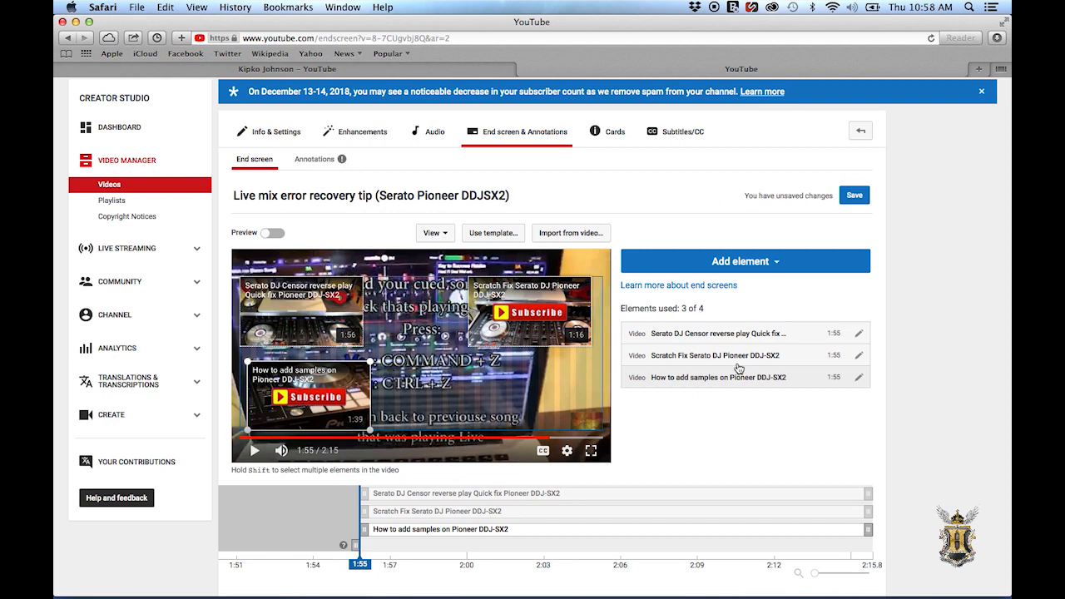
Add a Subscribe element for the Kipko Johnson channel, filling the fourth slot
left_click(745, 260)
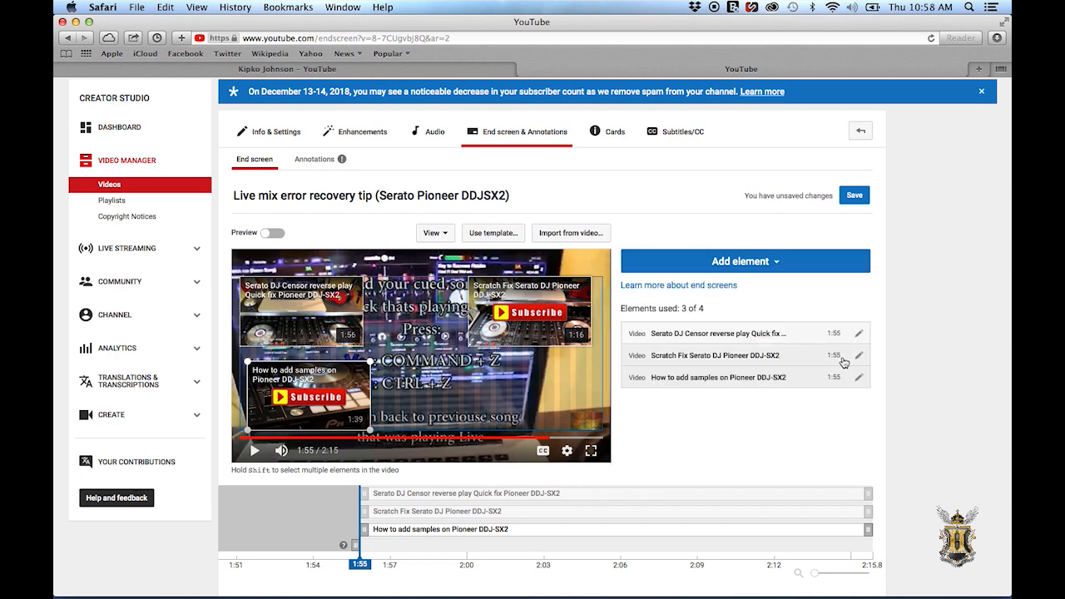
left_click(744, 260)
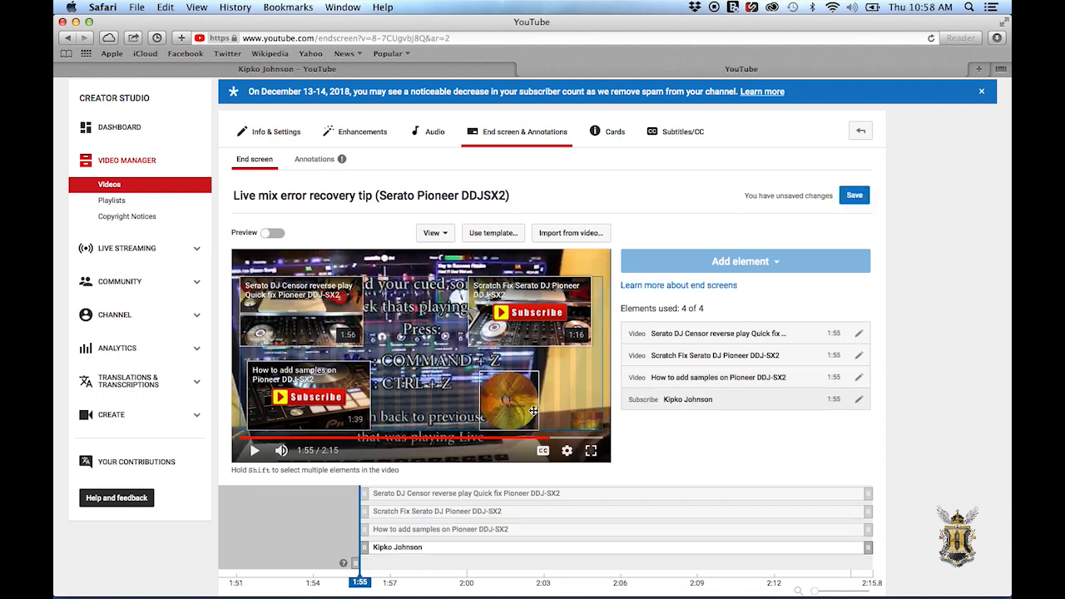
mouse_move(357, 519)
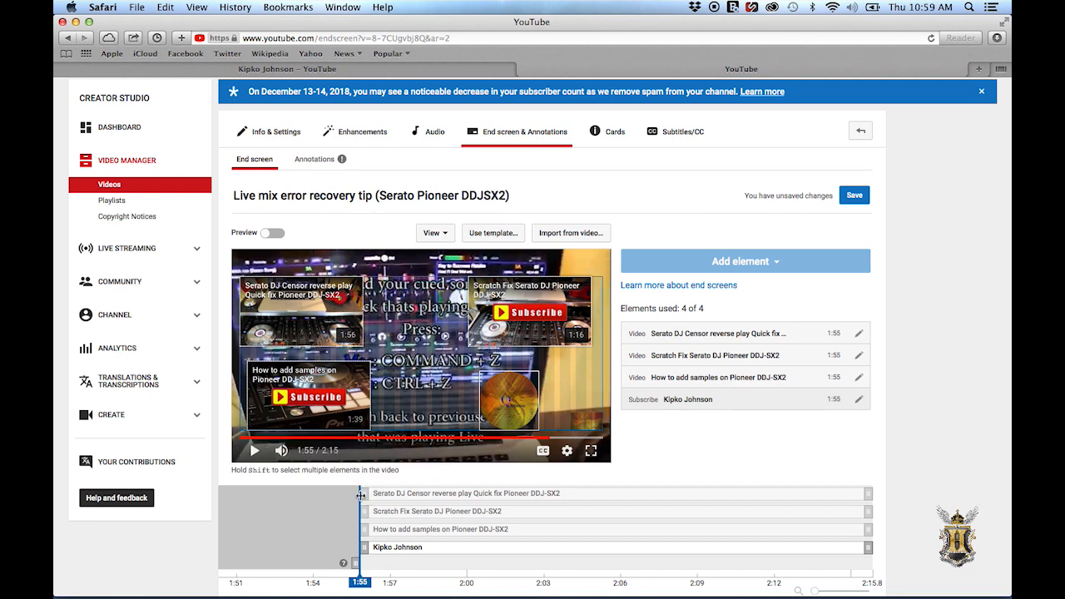
mouse_move(360, 491)
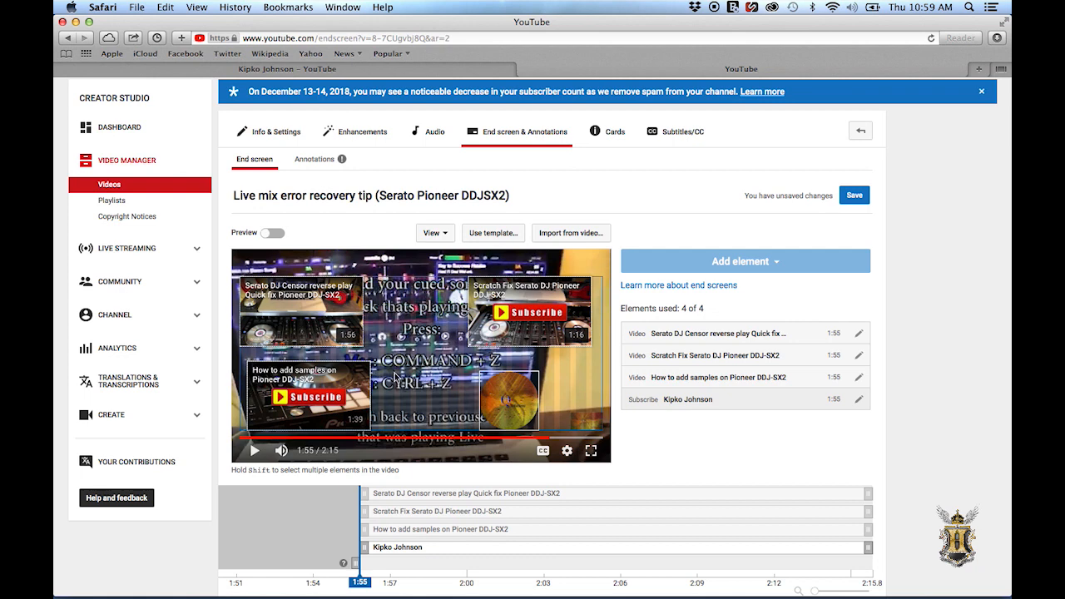
mouse_move(371, 476)
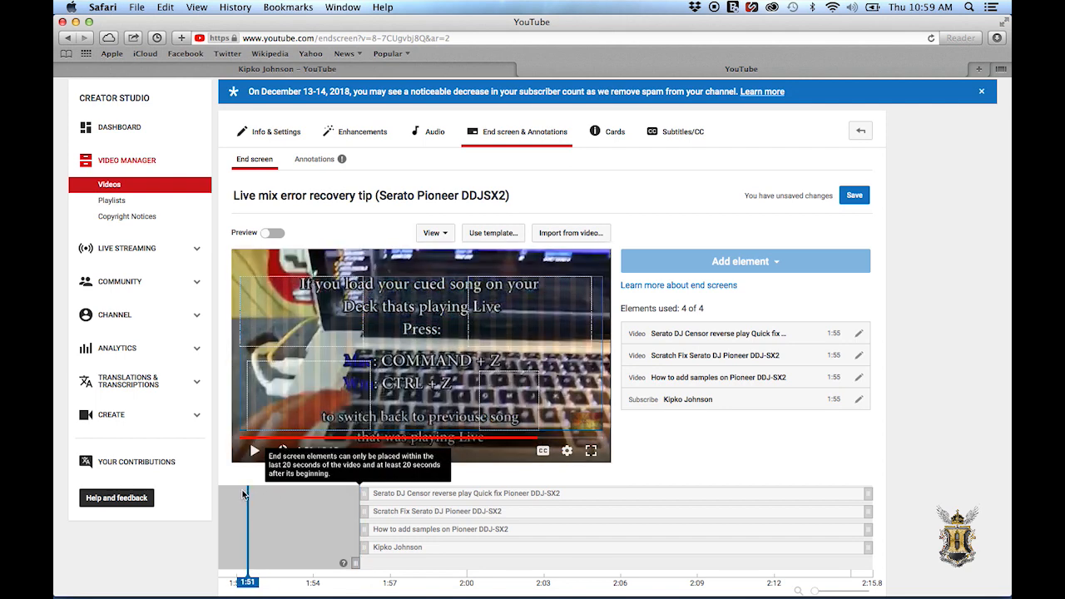
Delay the Scratch Fix and samples elements in the timeline so they start after the first video
scroll("down", 3)
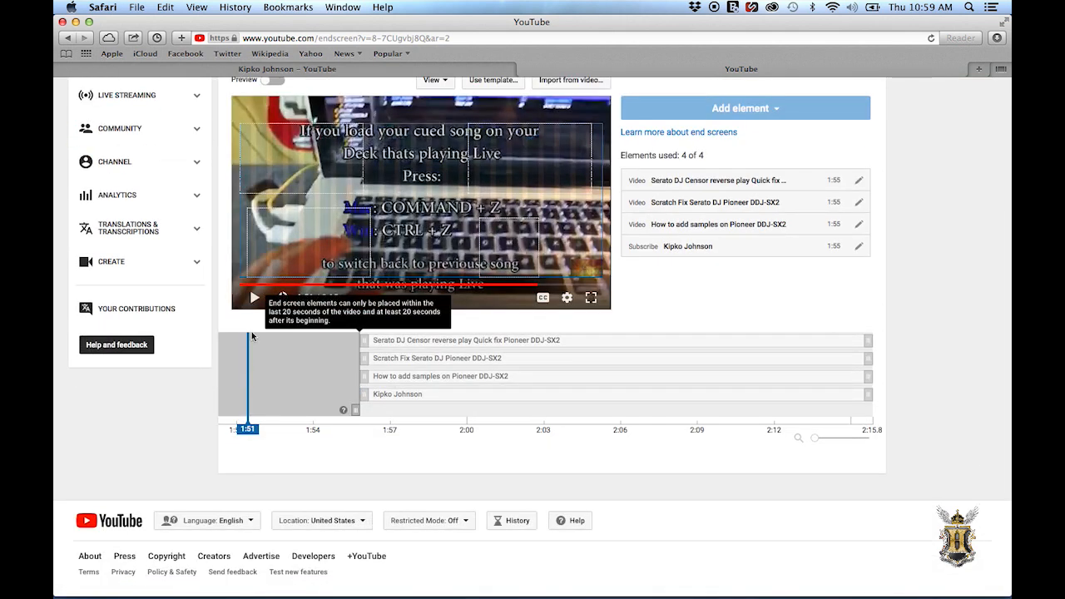
left_click(255, 296)
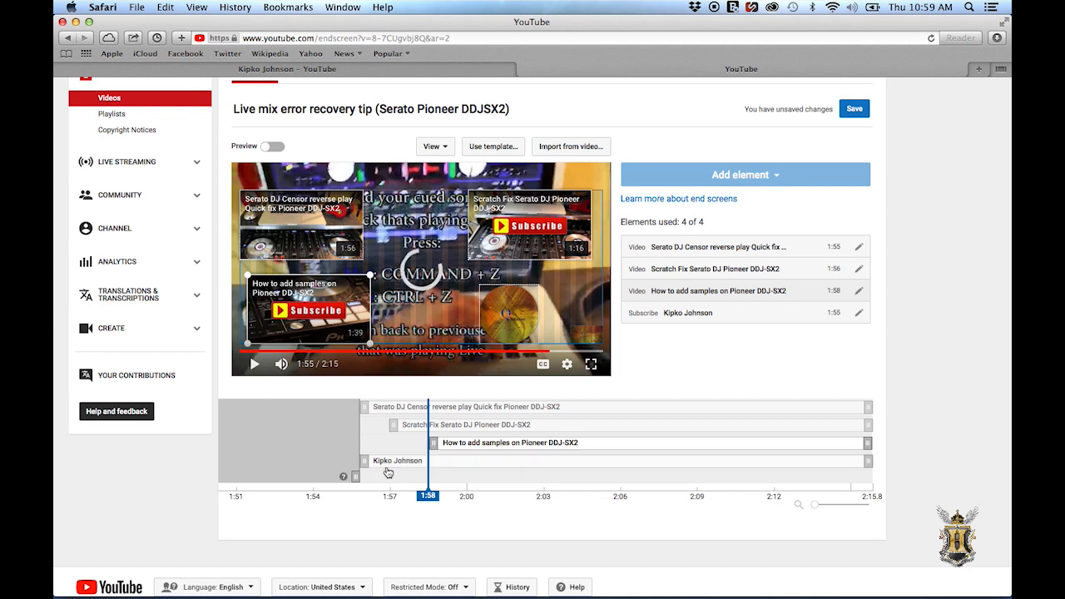
Shift the subscribe element's start so it appears after all three video elements
left_click_drag(397, 461, 436, 461)
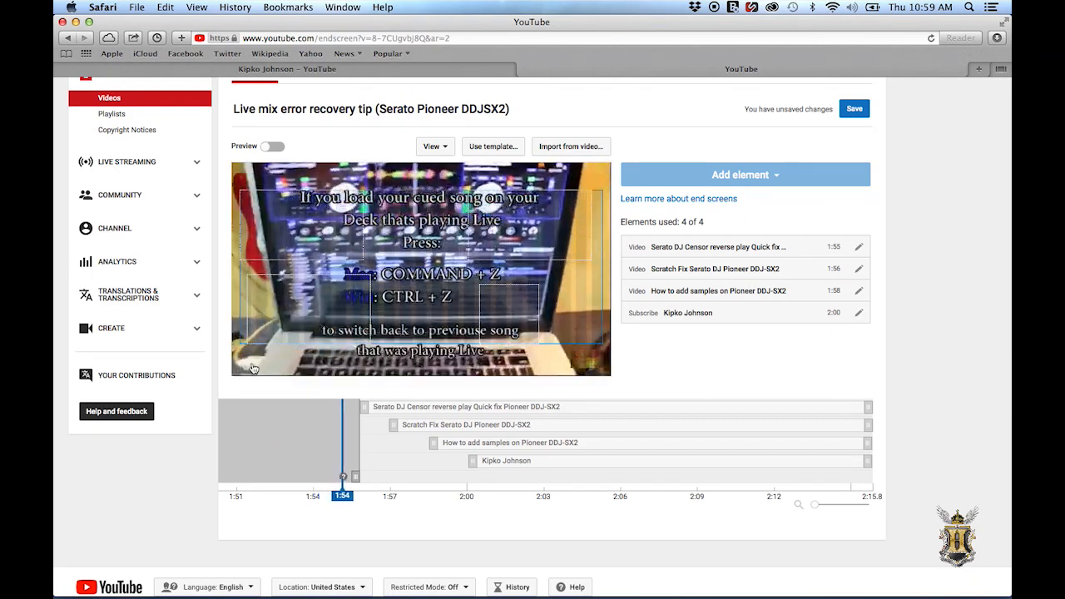
left_click_drag(342, 476, 393, 476)
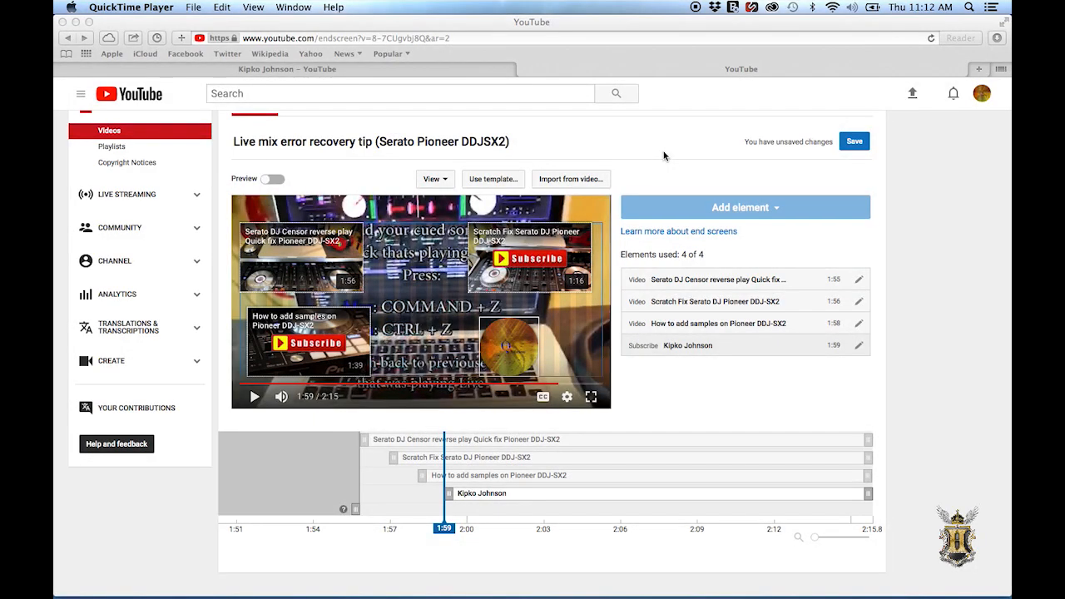
mouse_move(759, 157)
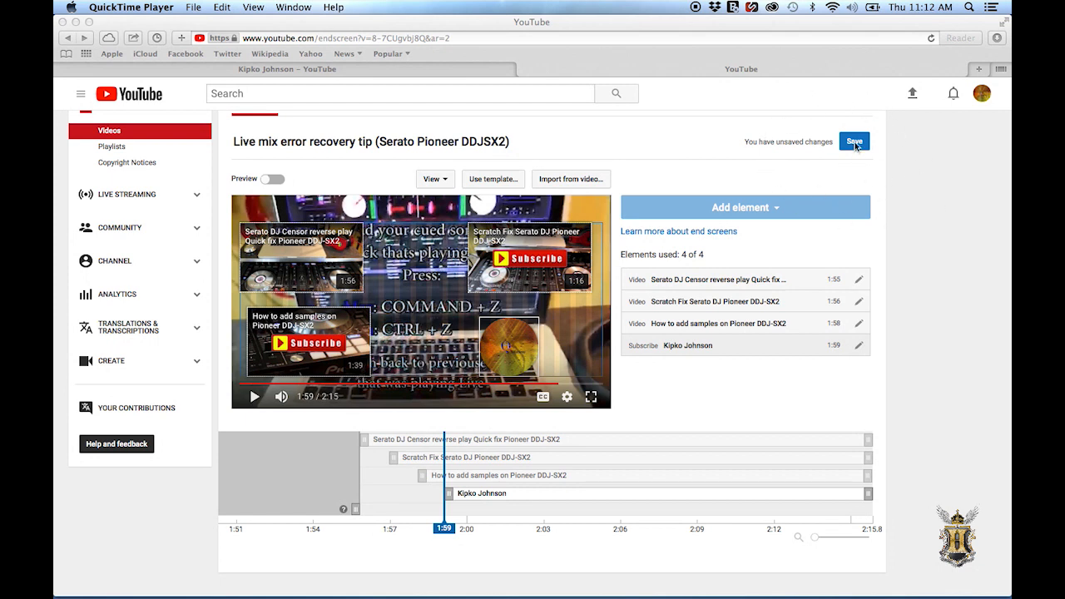
Save the end screen with its three video elements and subscribe button
left_click(854, 140)
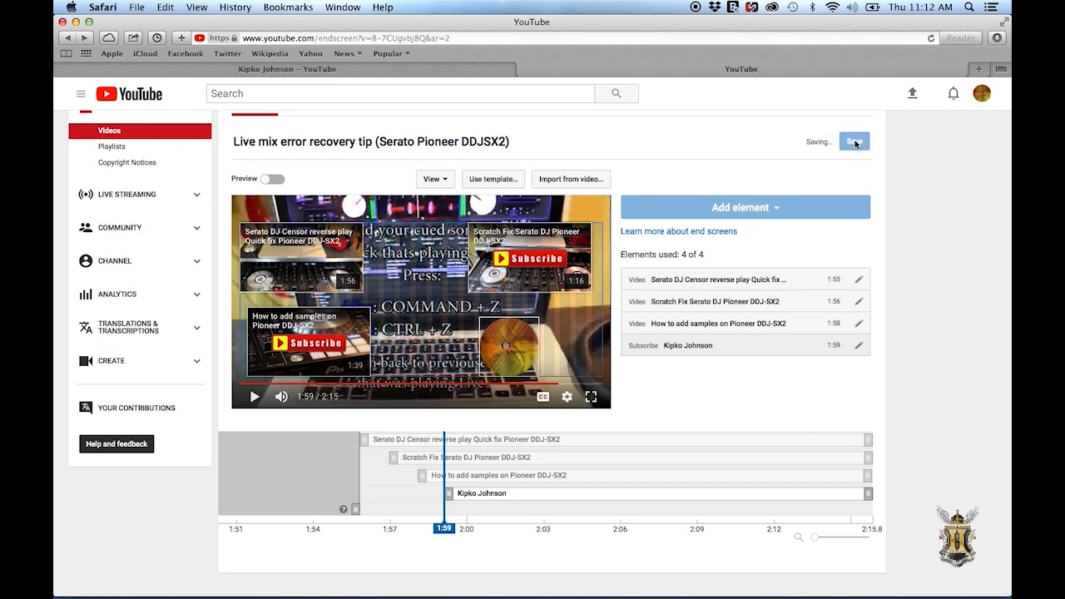
left_click(854, 142)
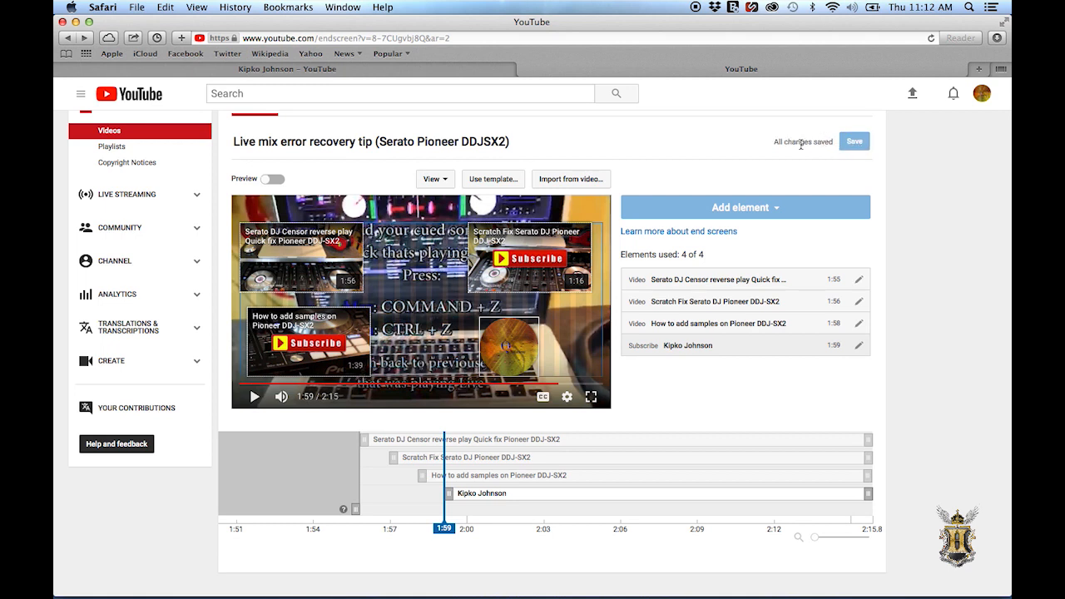